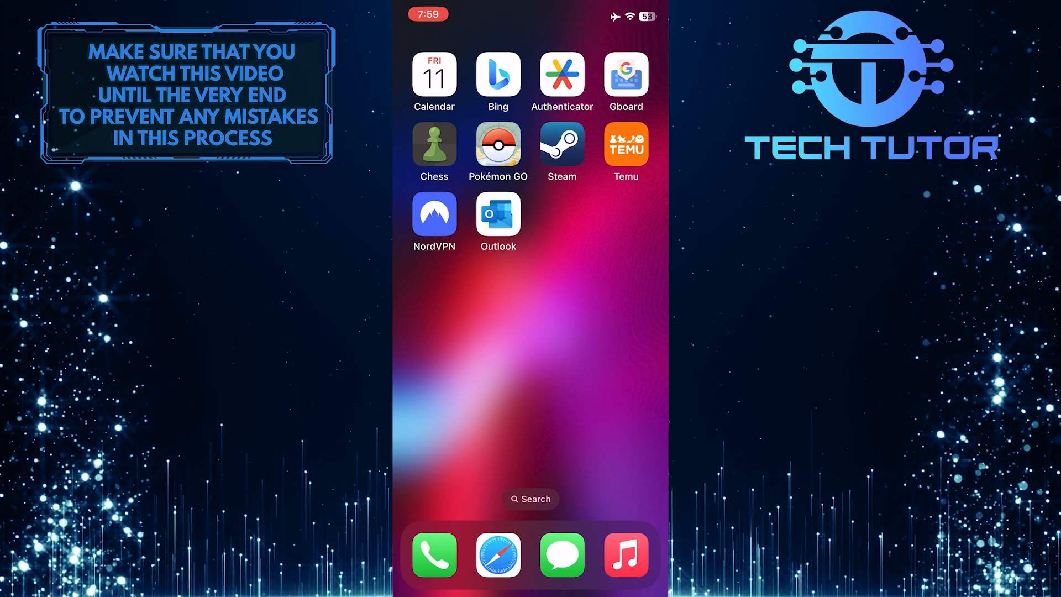
Step: Go to outlook.live.com in Safari to load the Outlook web mail folder list
click(498, 555)
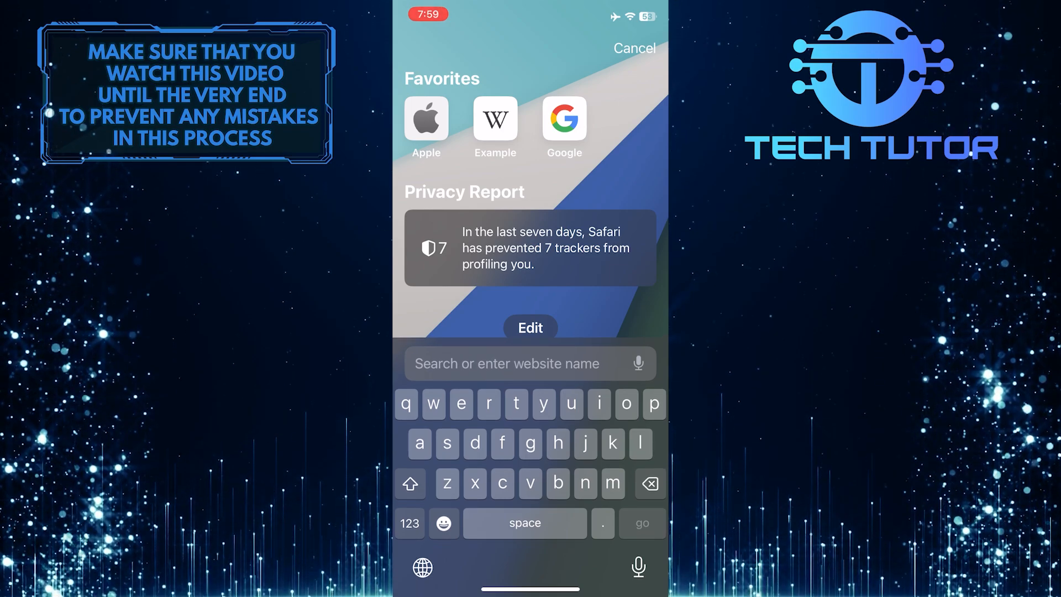
text(outlook.live.com)
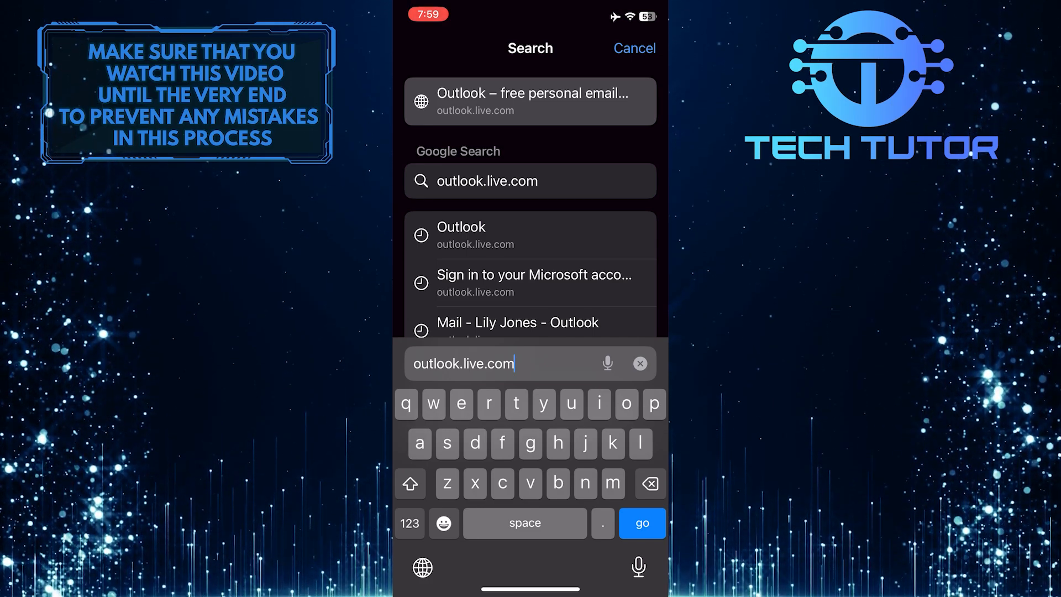
click(640, 522)
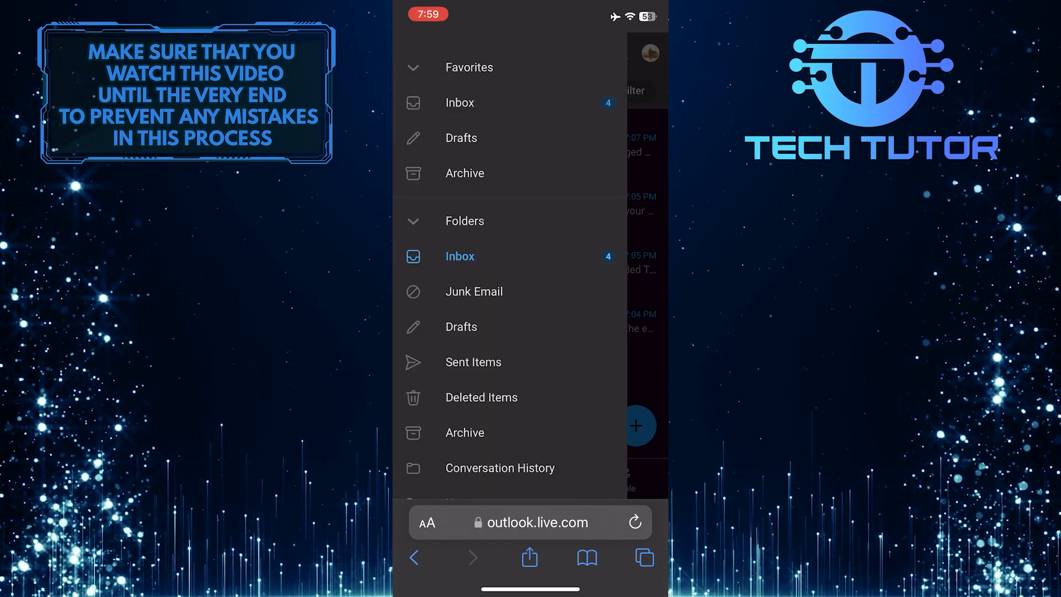
Step: From the Outlook side menu, reach the Microsoft account 'Your info' page at account.microsoft.com
scroll(down, 3)
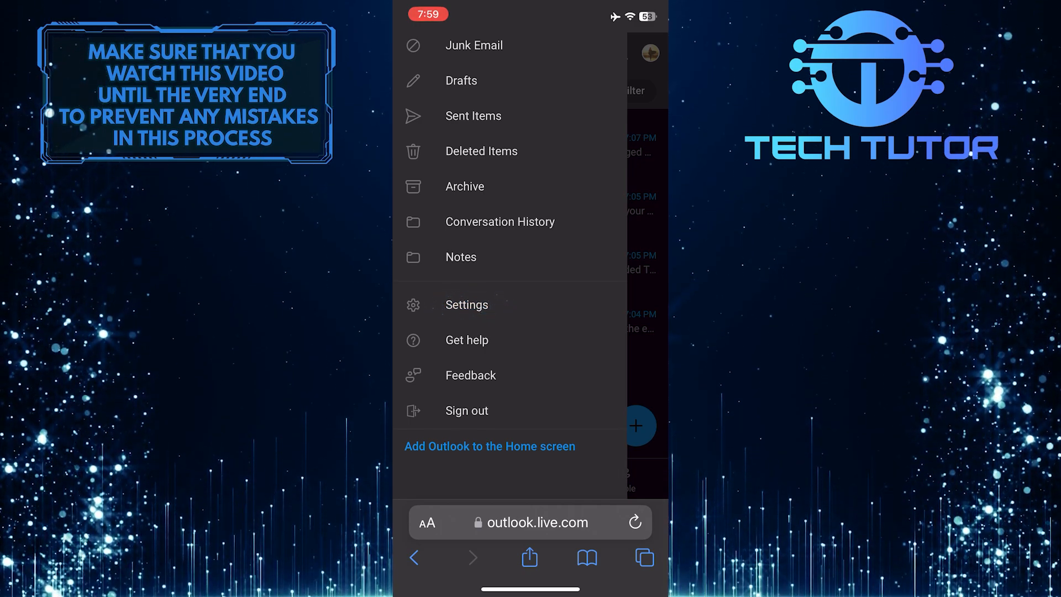
click(465, 305)
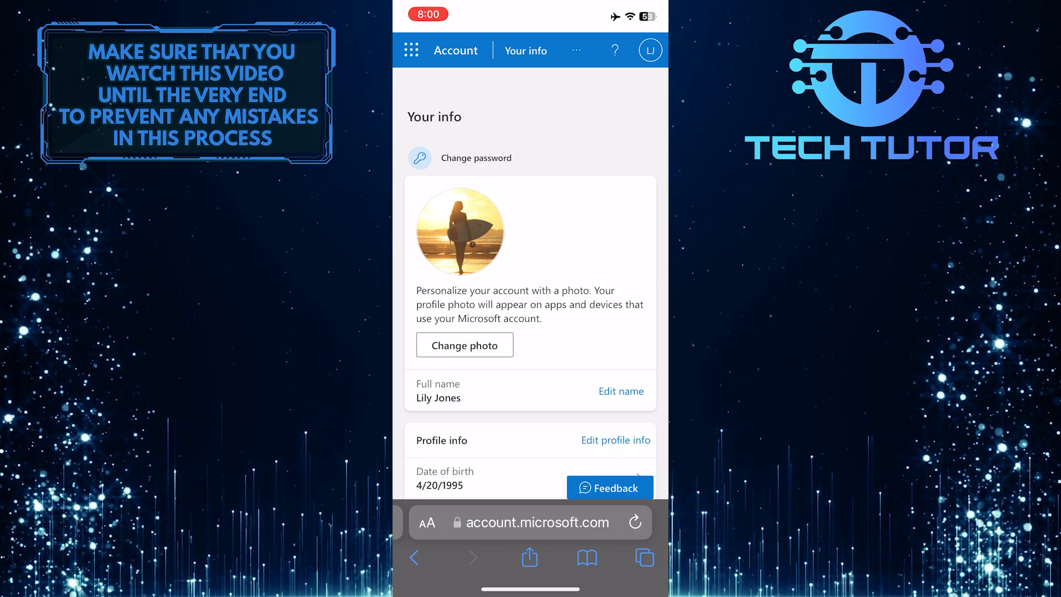
Step: Start Change photo so the picker offers Photo Library, Take Photo or Choose File
click(465, 345)
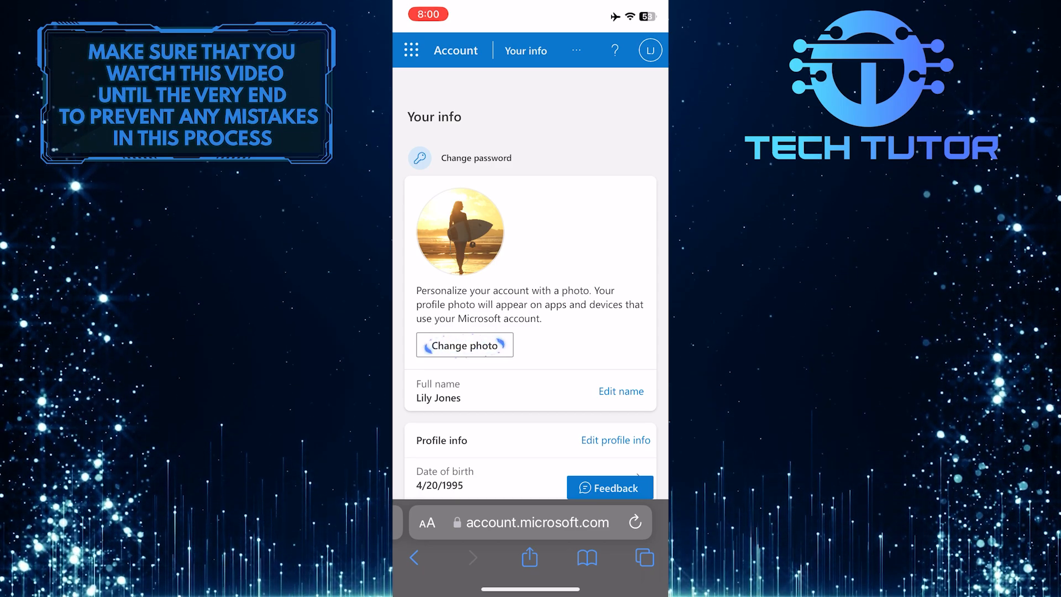
click(465, 344)
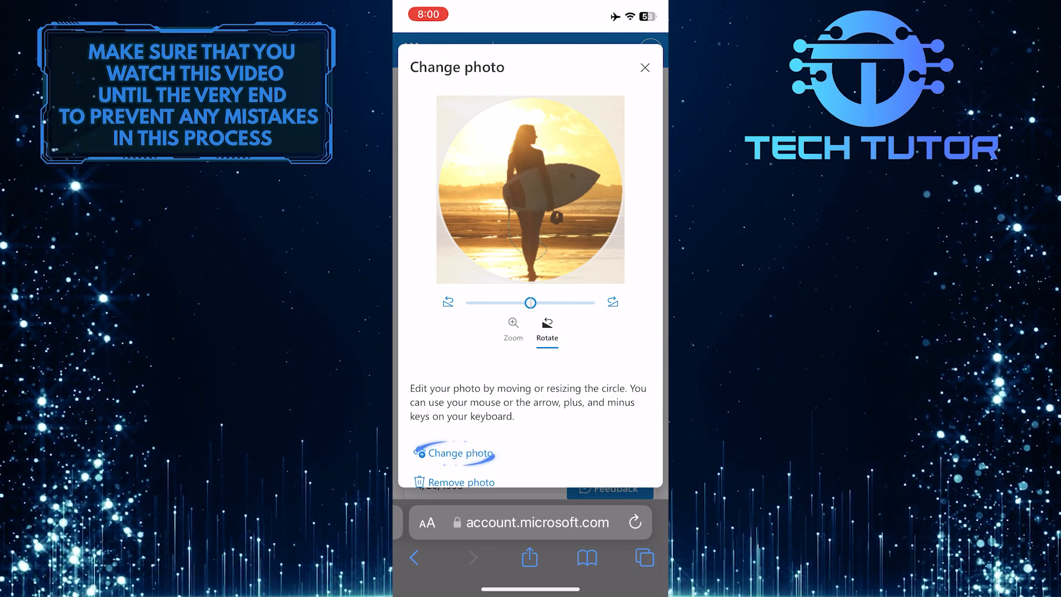
click(461, 453)
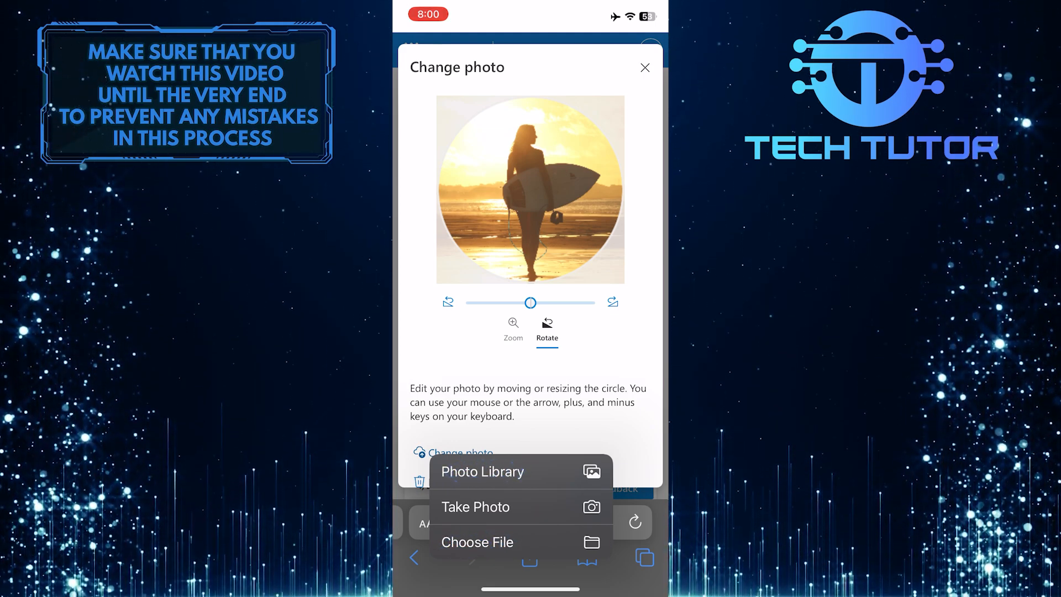
Step: Pick the sunflower-field hat photo from the Photo Library to replace the surfer image
click(482, 472)
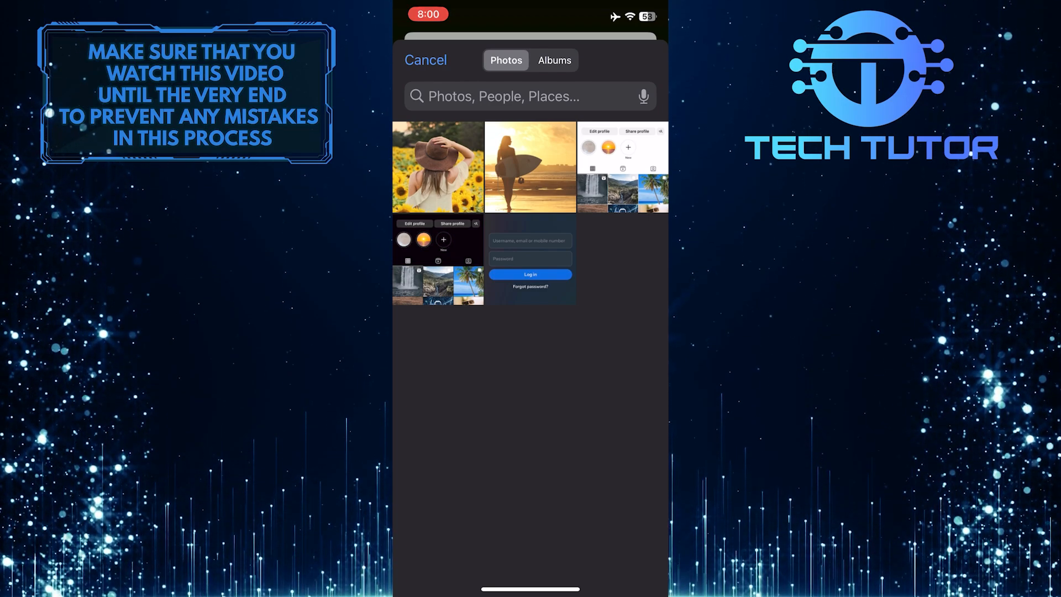
click(437, 167)
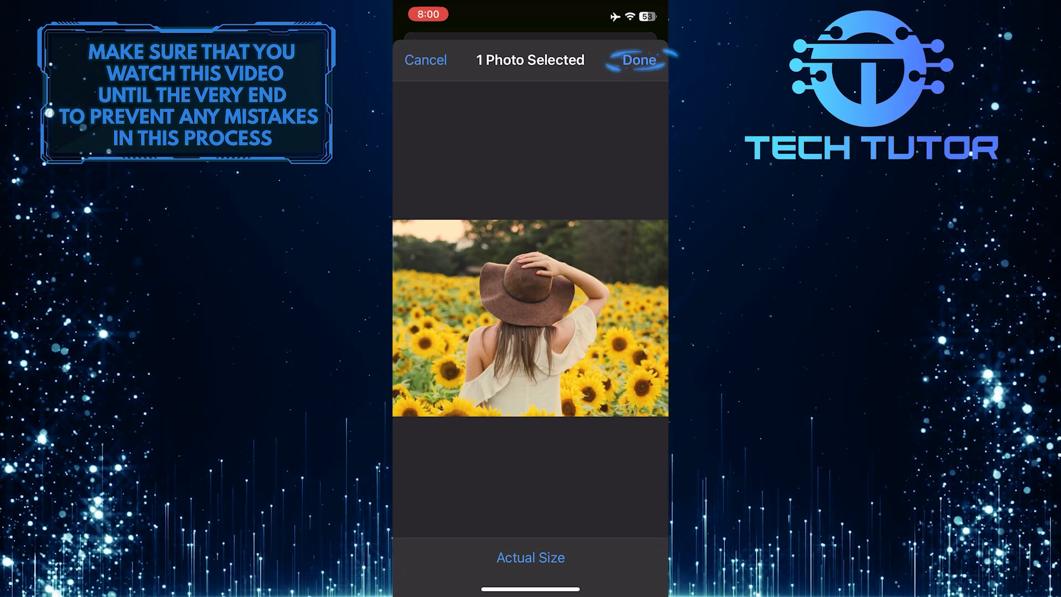
click(637, 59)
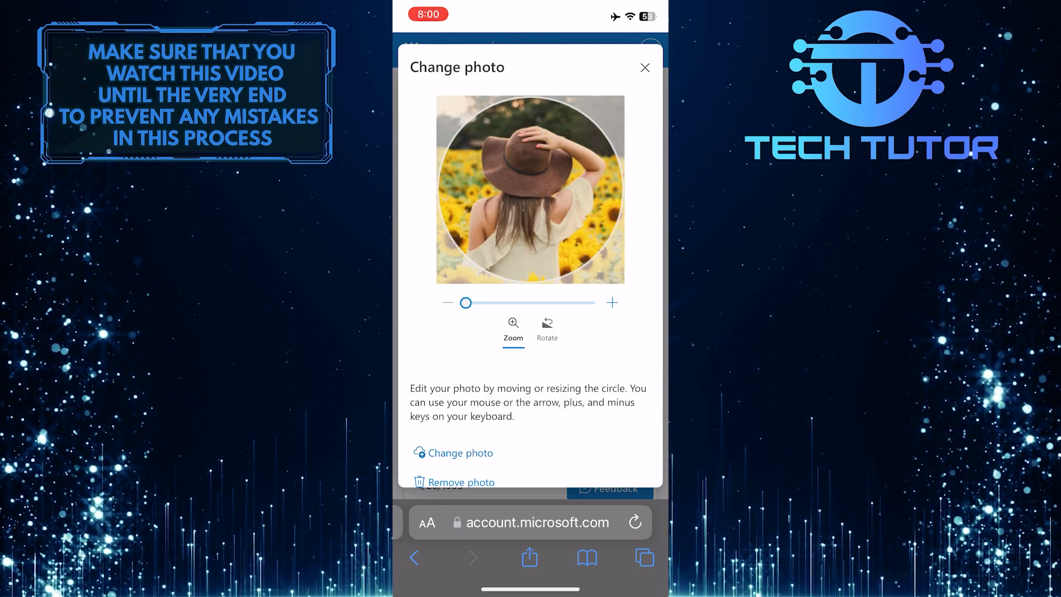
Step: Rotate the photo and back upright, then save it as the profile picture
click(547, 328)
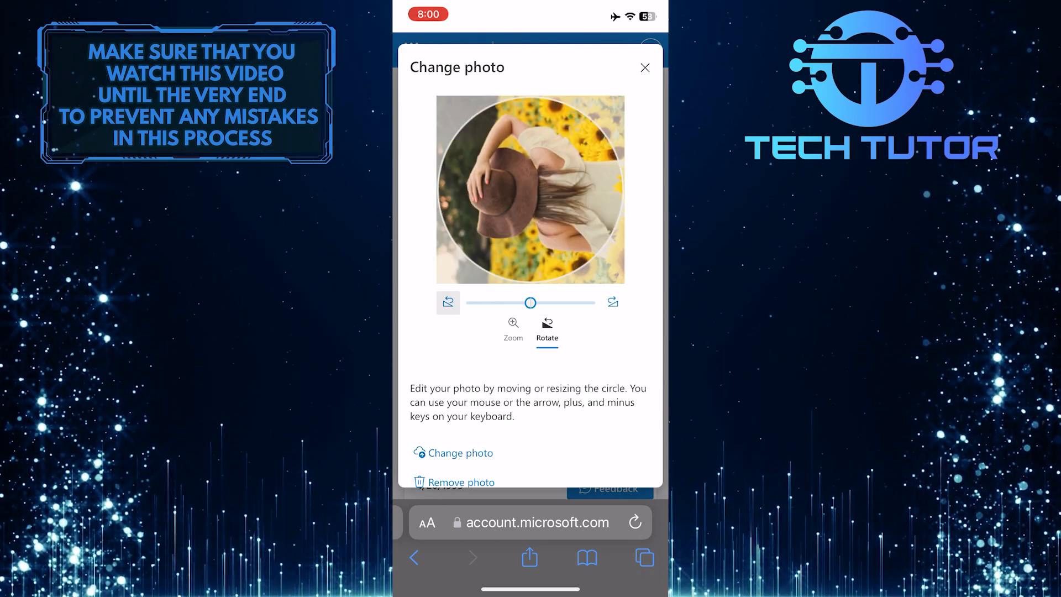
click(513, 327)
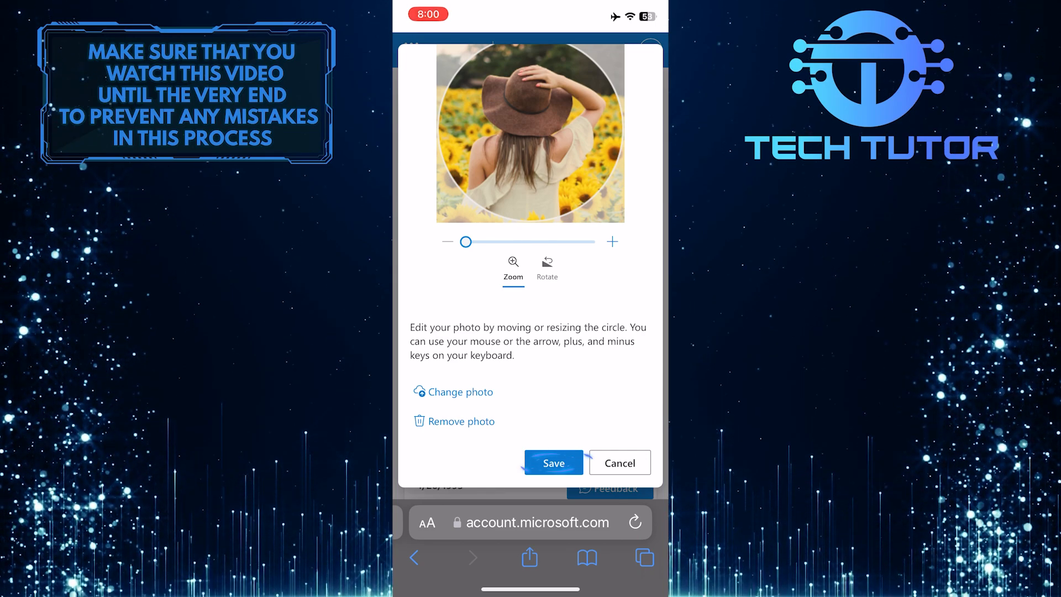
click(553, 463)
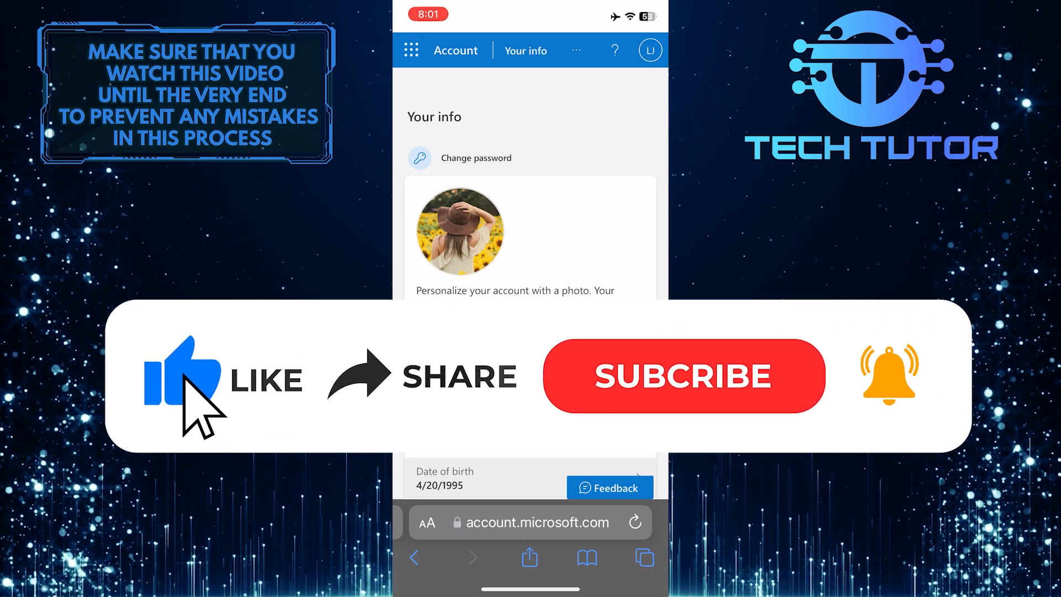
mouse_move(573, 403)
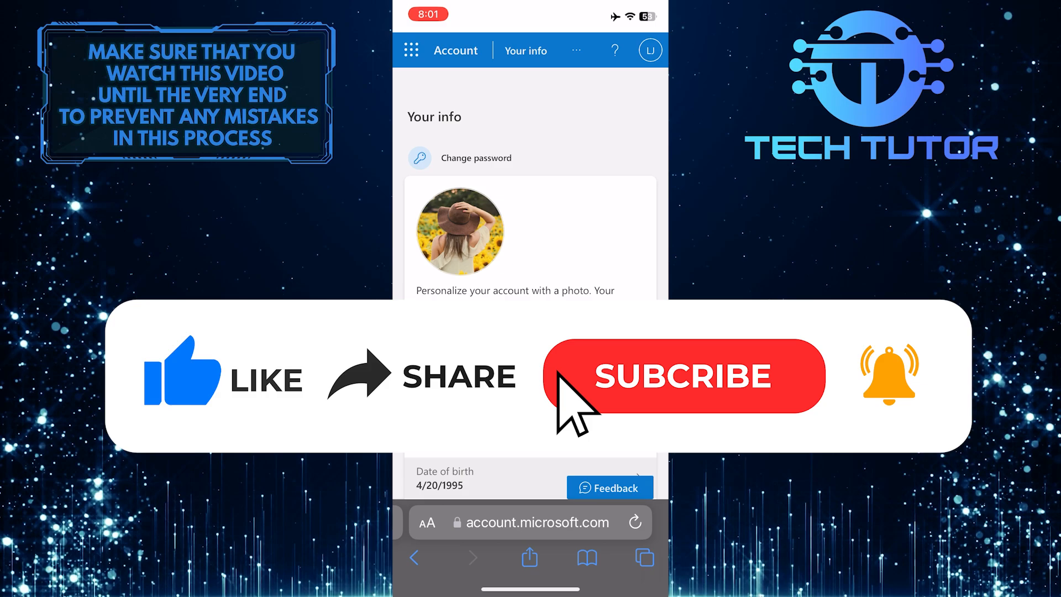
Step: Confirm the Your info page shows the sunflower hat photo as the saved profile picture
click(684, 377)
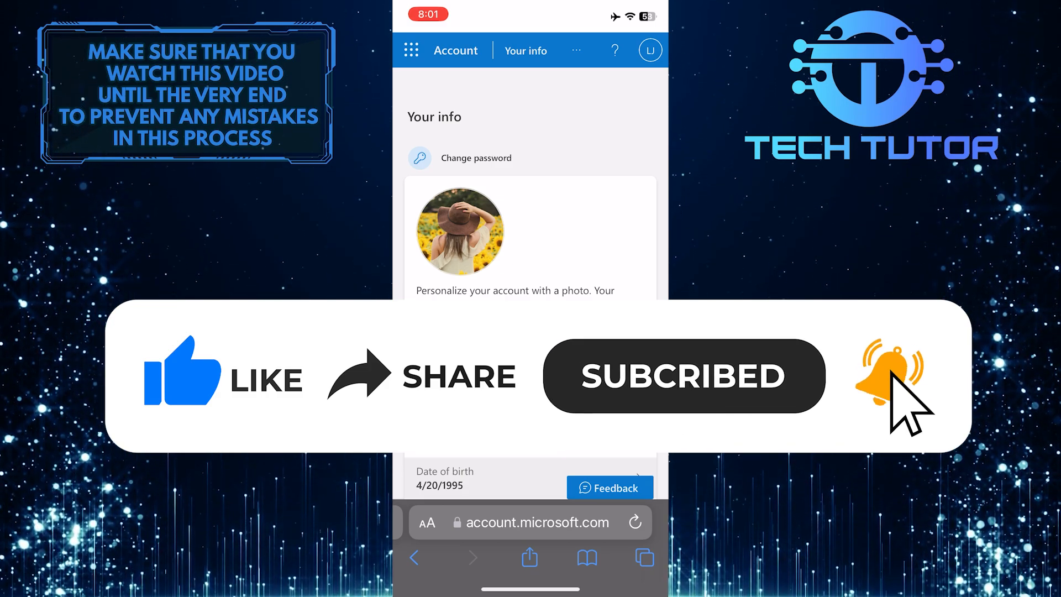